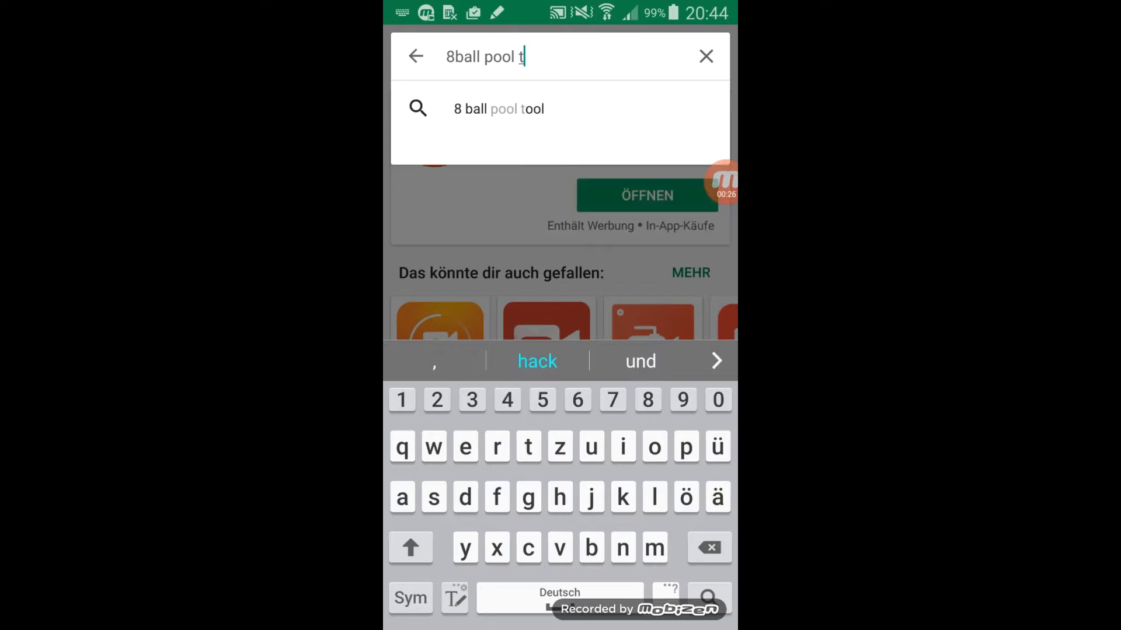
Search the Play Store for '8 ball pool tool' and open the app
click(497, 108)
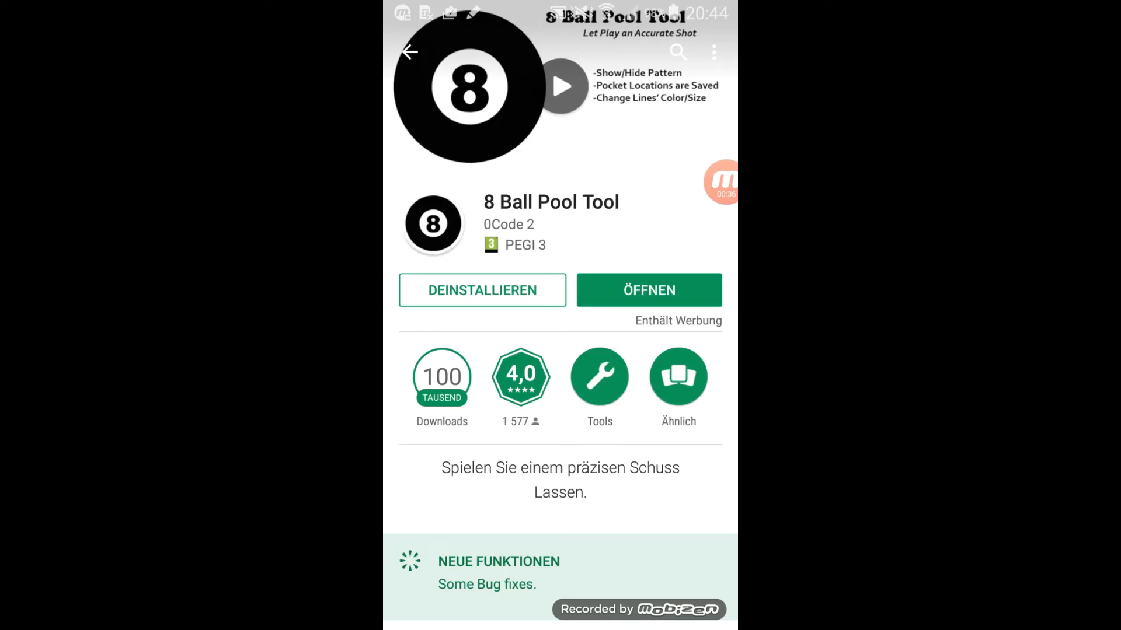
click(647, 290)
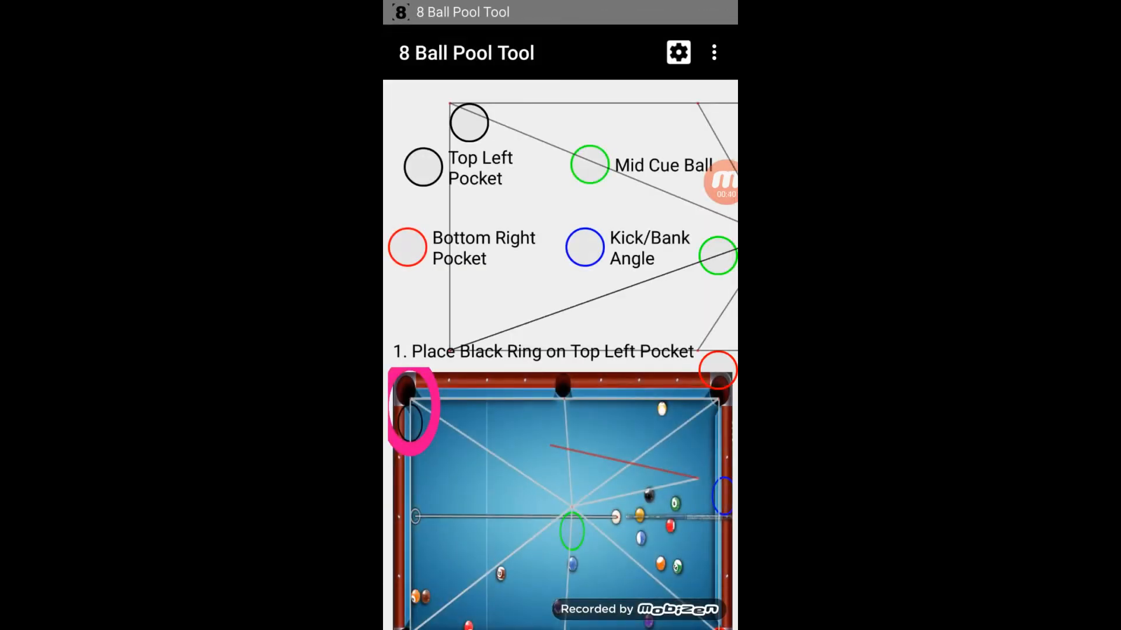
Set the tool's guide-line colour to black in its settings
click(677, 52)
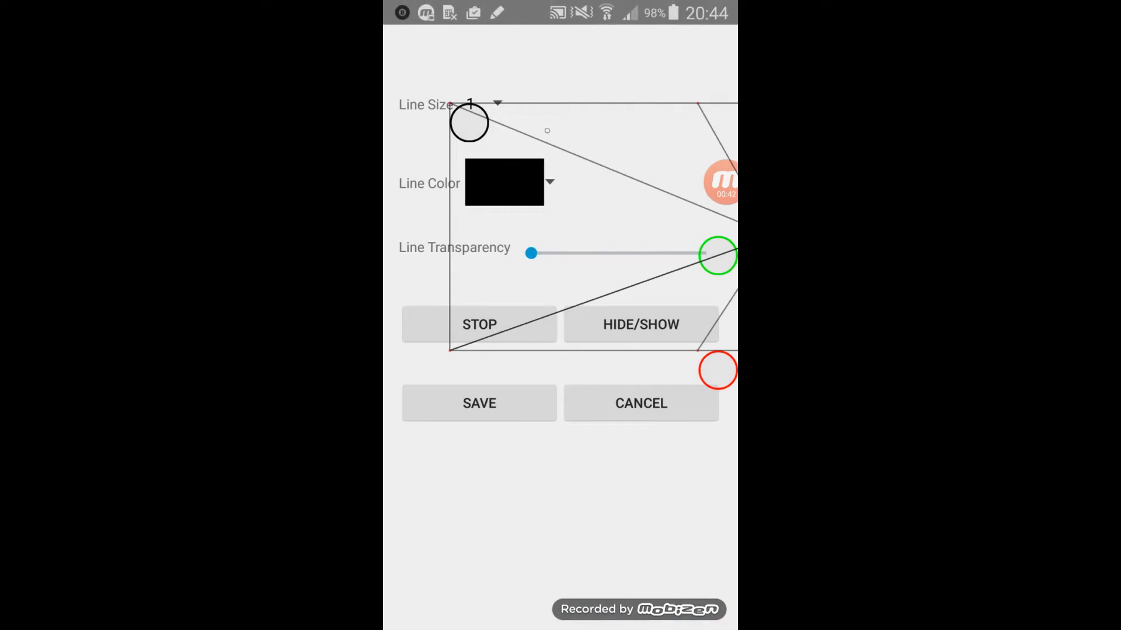
click(504, 182)
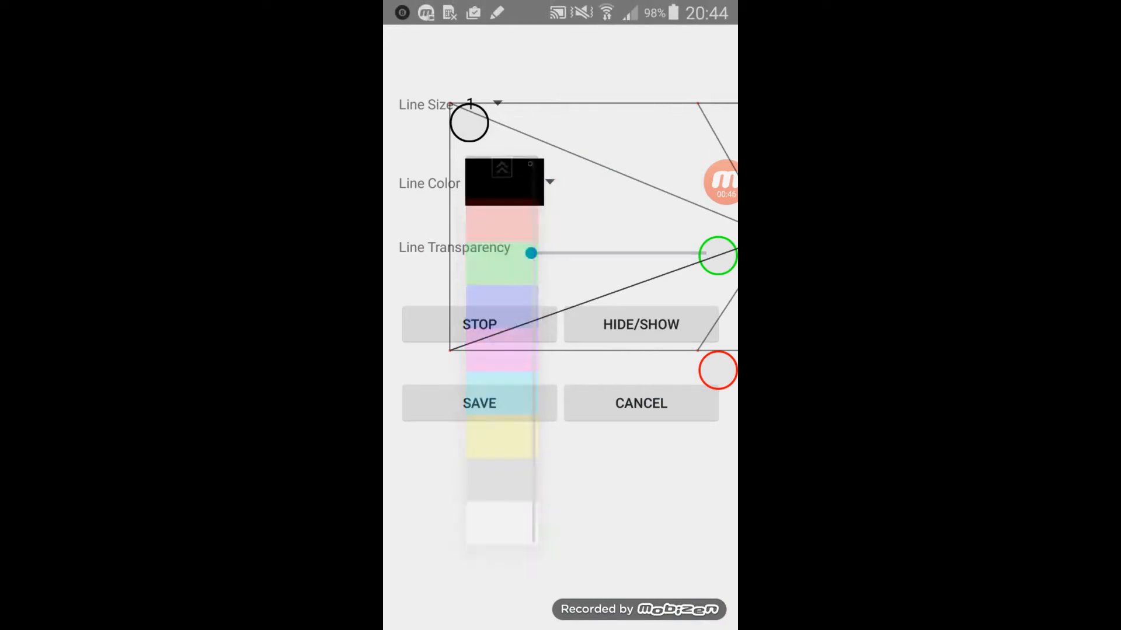
click(504, 182)
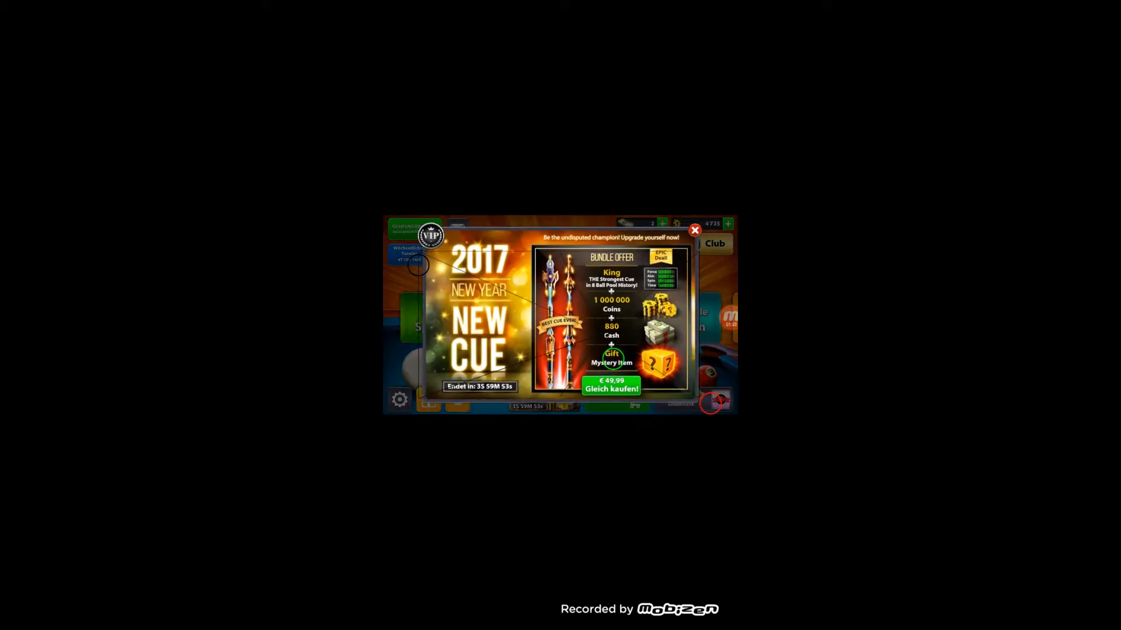
Dismiss the new cue bundle offer and aim the cue along the black guide line
click(694, 230)
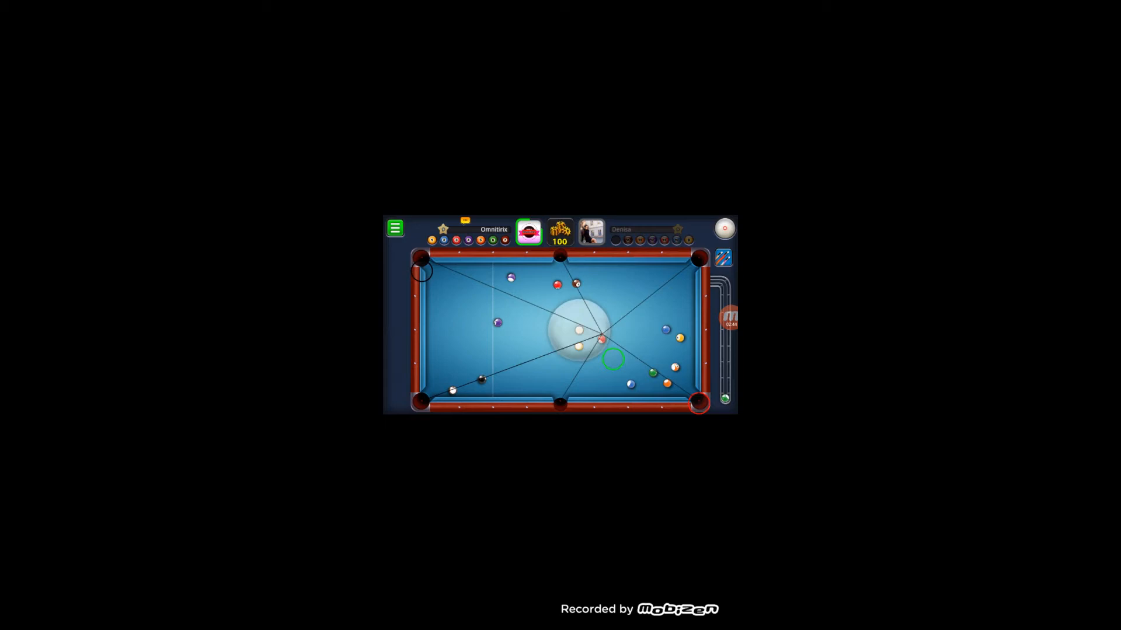
drag(611, 357, 497, 325)
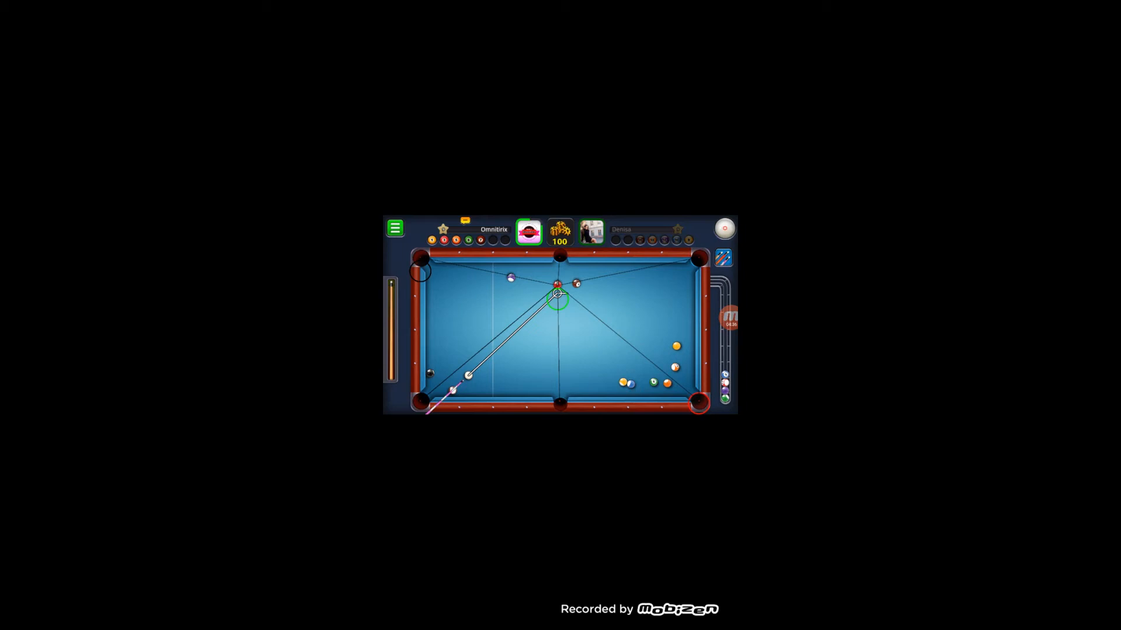
Shoot at the red ball by the top middle pocket
click(457, 389)
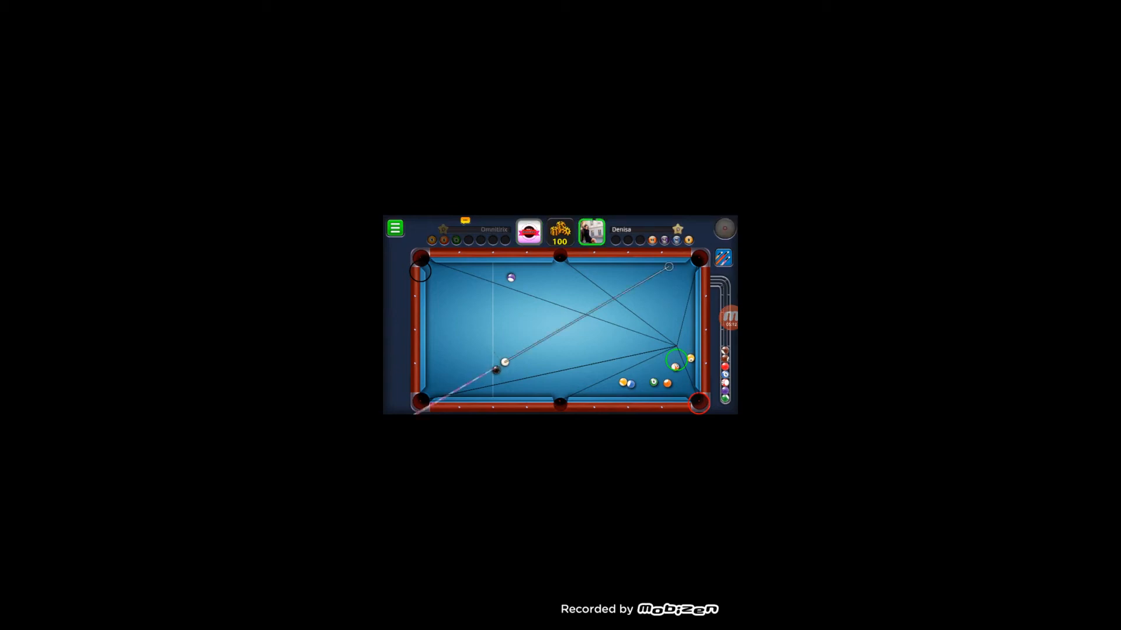
Rotate the cue beside the ball cluster near the bottom right pocket
drag(668, 266, 690, 327)
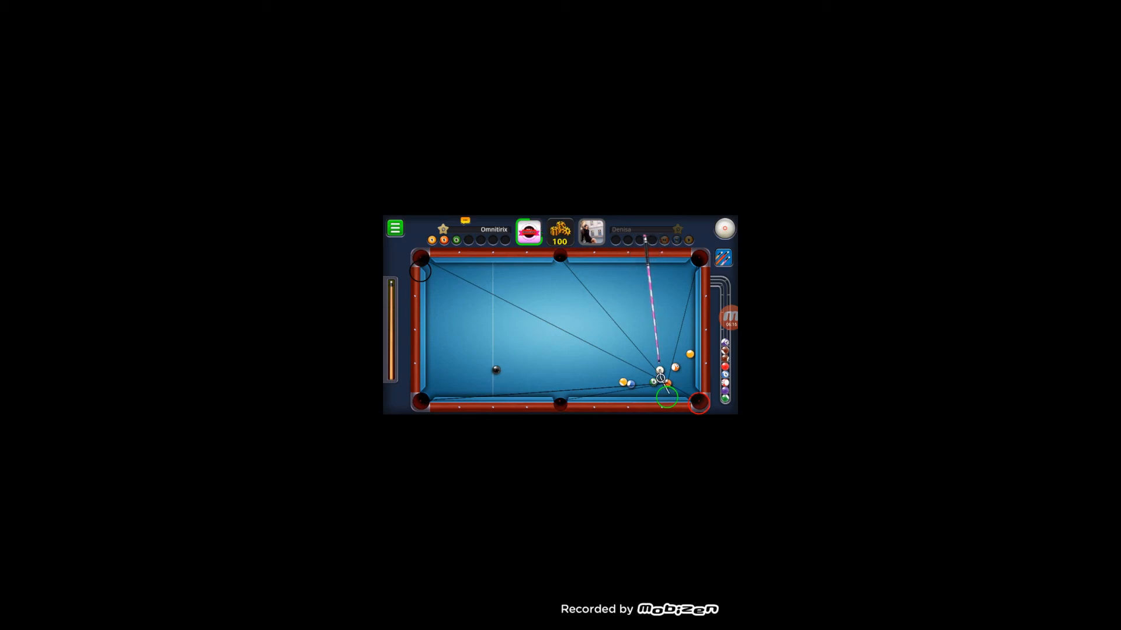
Shoot into the bottom-right cluster to scatter the balls
click(659, 368)
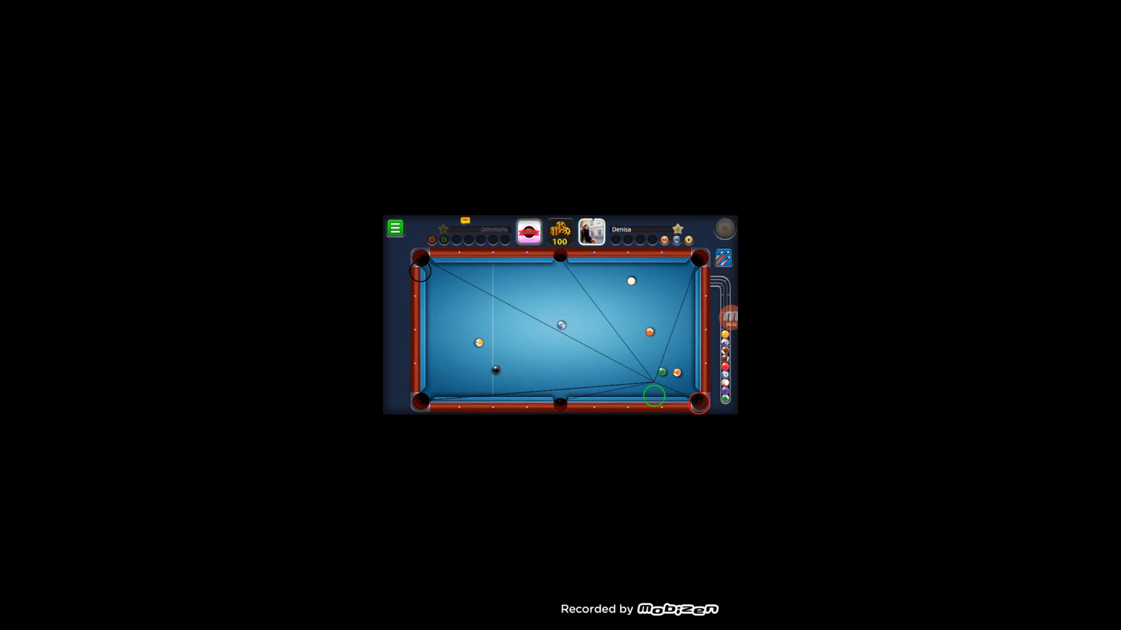
drag(631, 280, 636, 393)
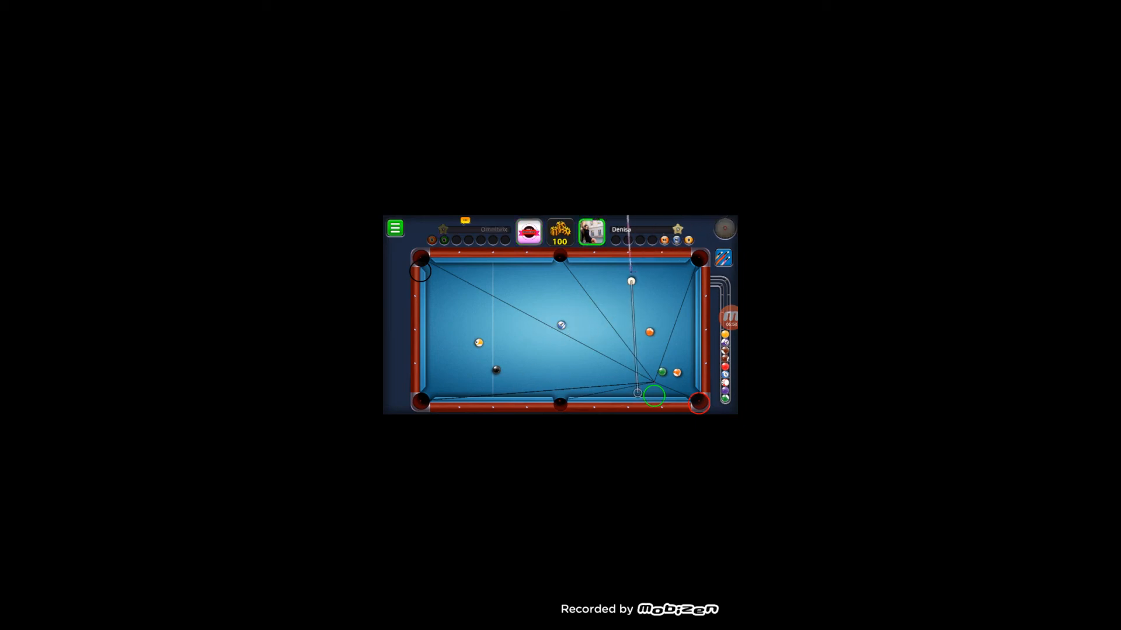